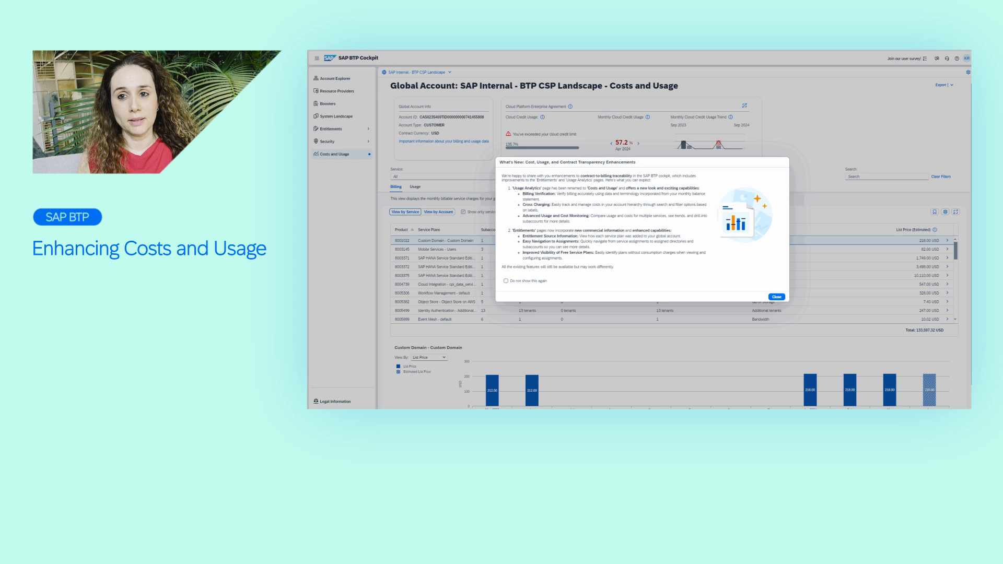
Dismiss the What's New notice and show previous-month billing charges
click(776, 296)
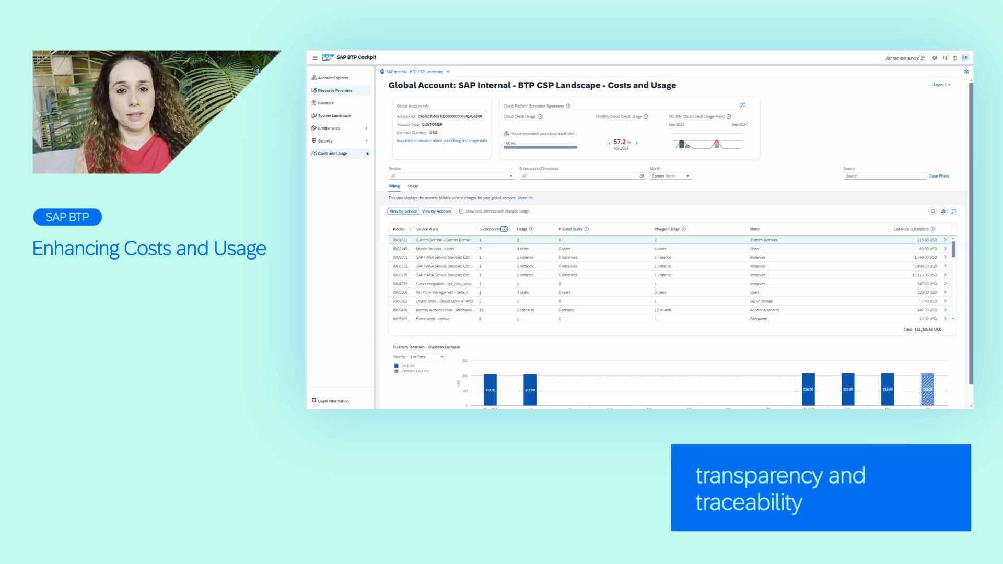
click(670, 176)
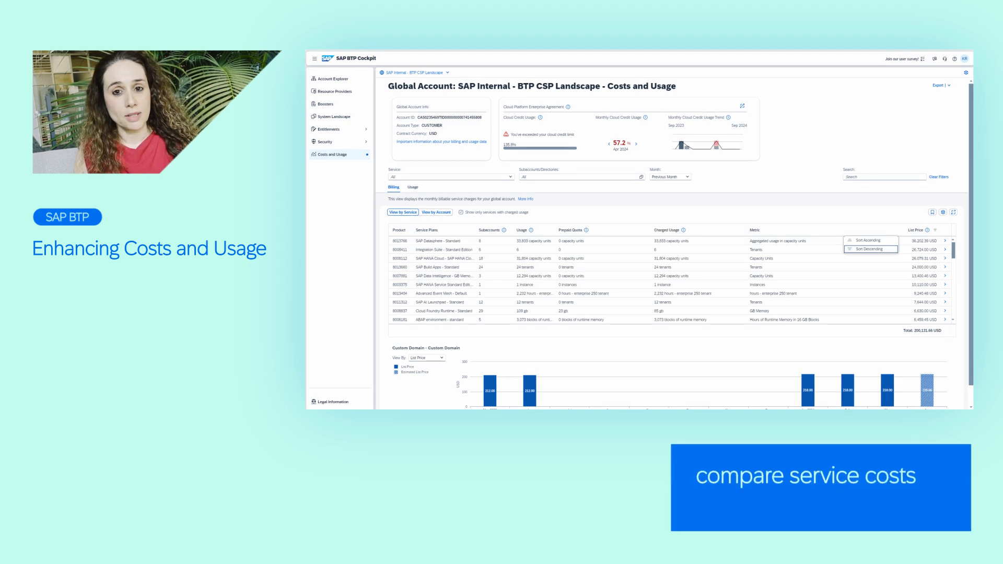
Show cost details for SAP Datasphere - Standard across its 8 subaccounts
click(442, 242)
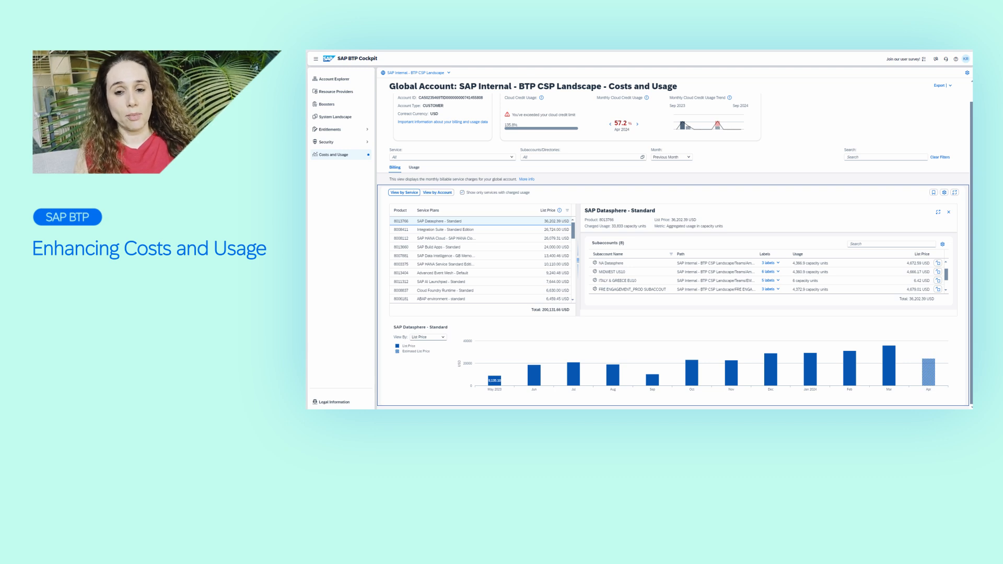
click(436, 208)
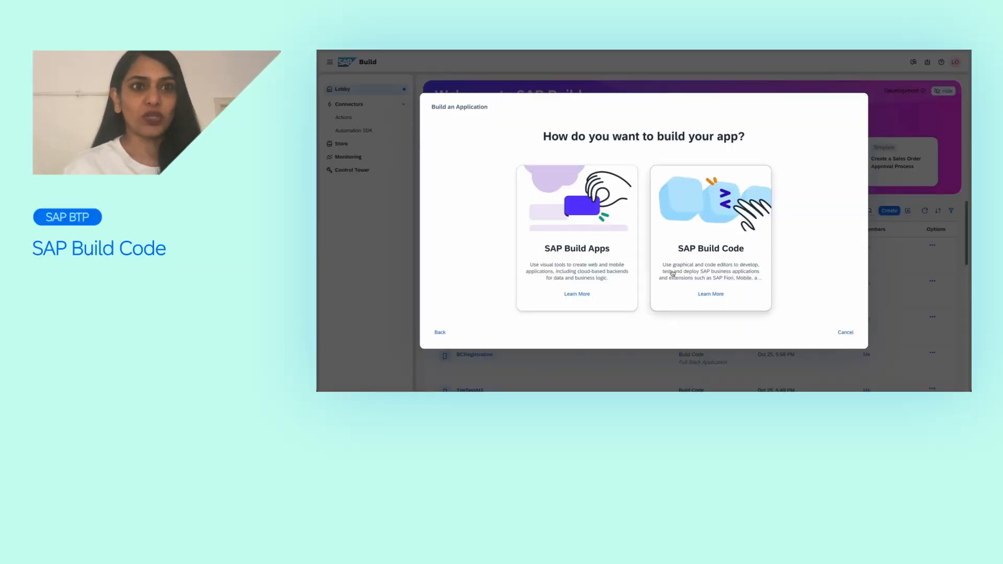
Create the full-stack SAP Build Code project 'RiskManagement'
click(710, 238)
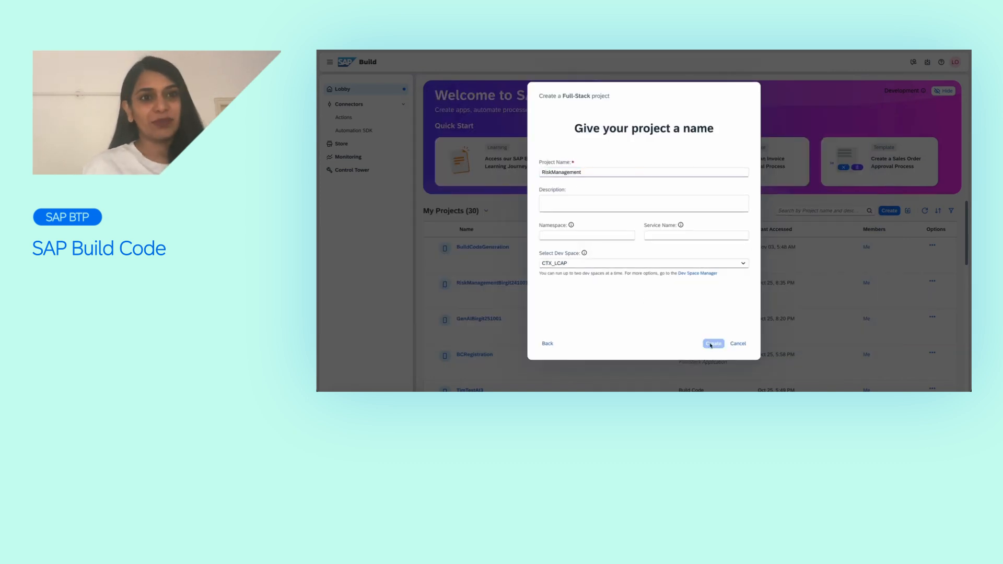
click(713, 344)
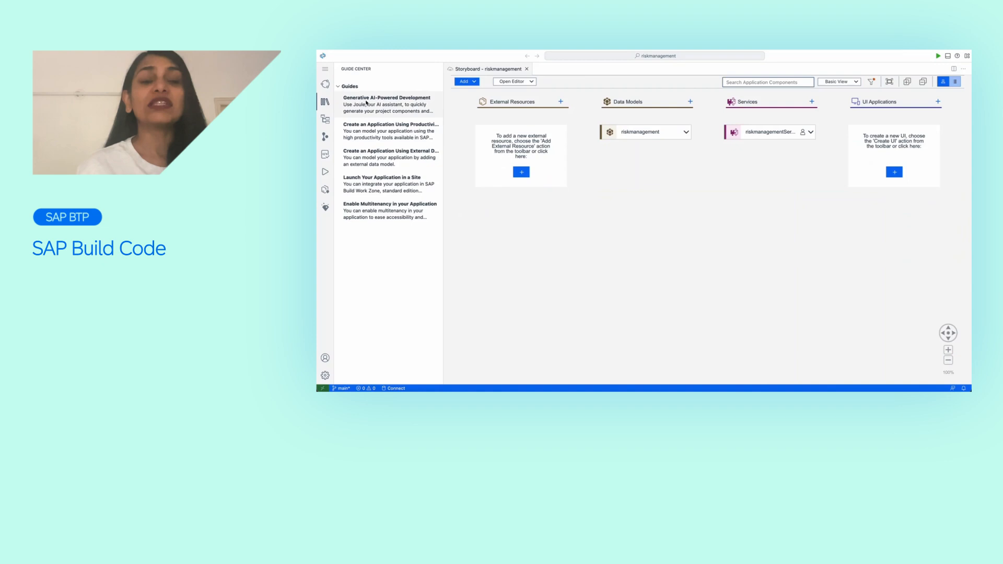
Ask Joule to generate a risk management app with risks and mitigations
click(386, 104)
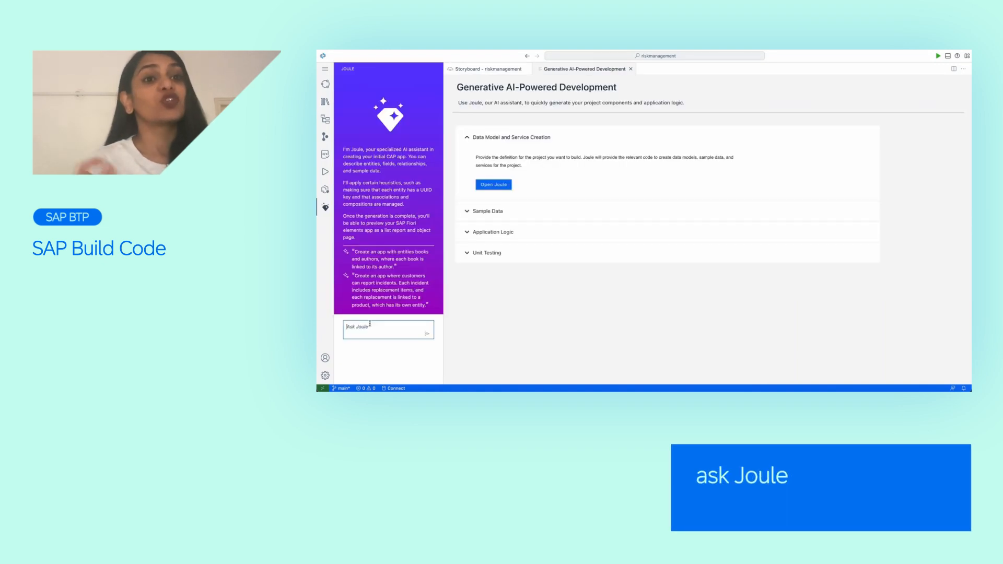
text(Create a risk management app with risks and mitigations. Each risk refers to a mitigation. Add realistic properties to each entity, risks should include a property impact and criticality which should be a number. Impacts should be in the range of 1 to 20000 dollars)
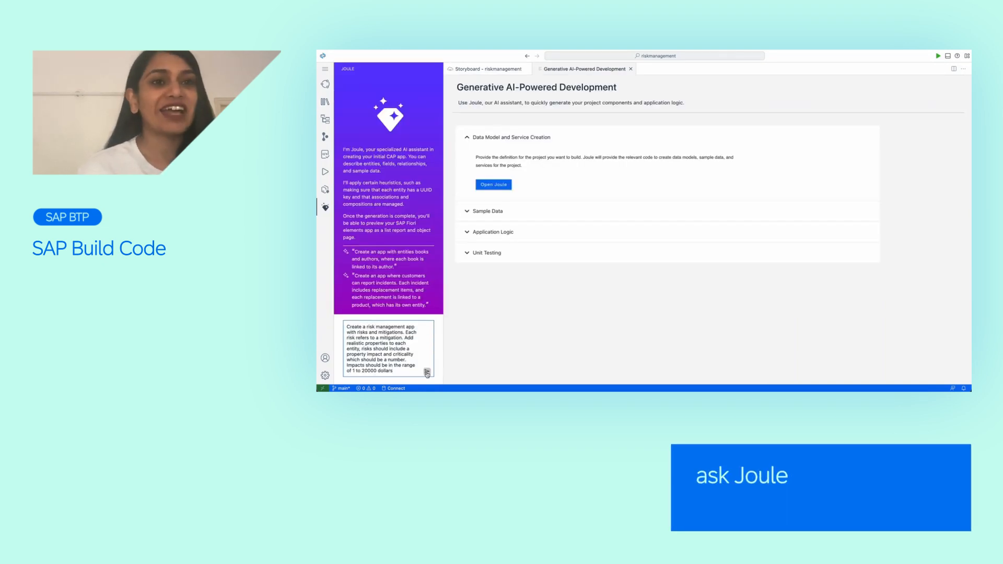
click(427, 372)
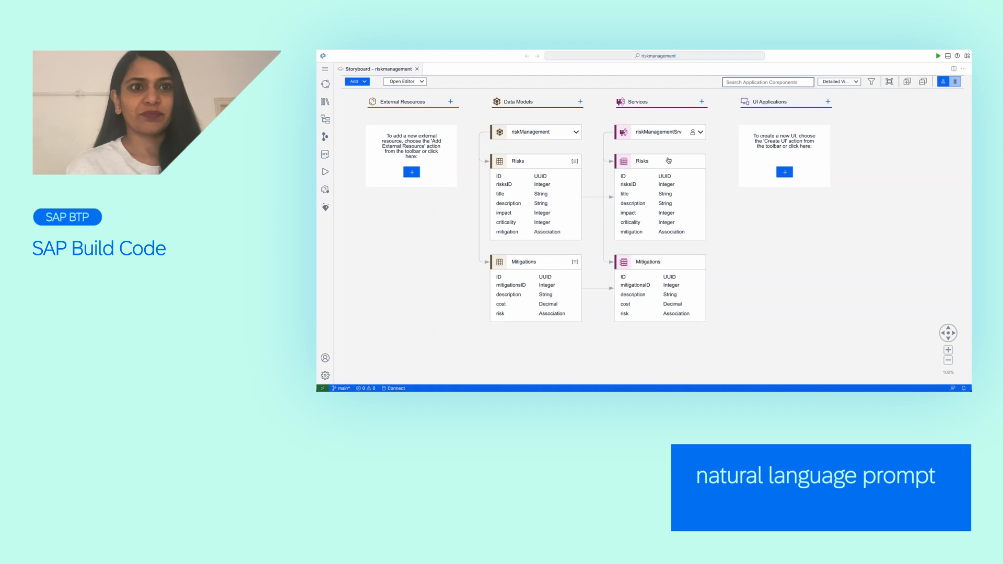
Add Joule logic to risks-logic.js: criticality 1 if impact exceeds 10000, else 2
right_click(669, 160)
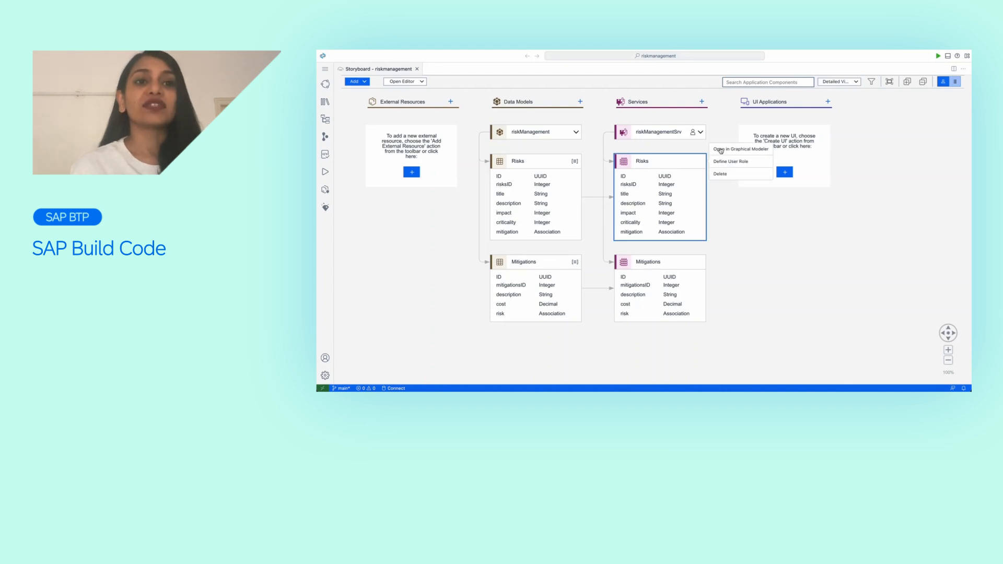
click(741, 149)
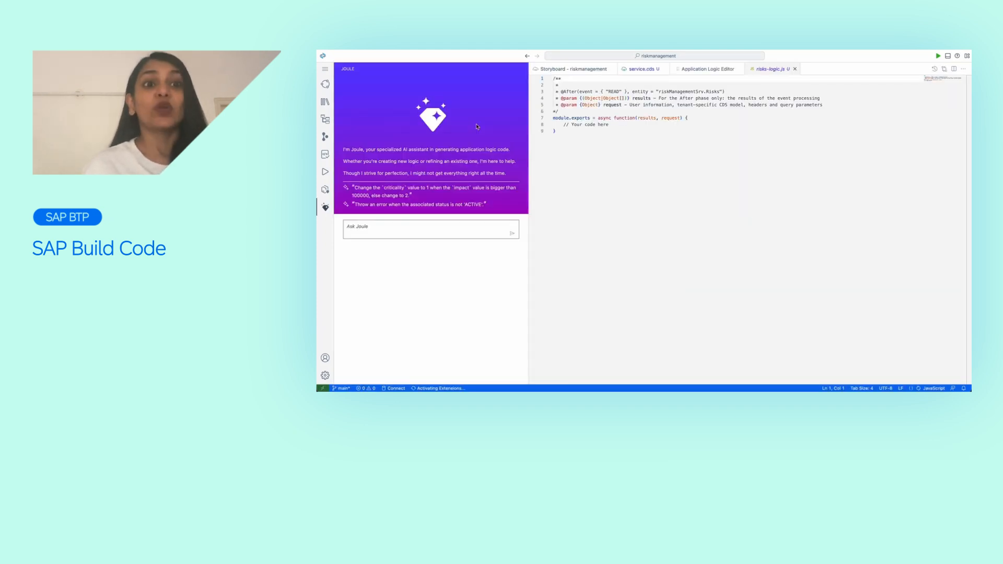
click(512, 232)
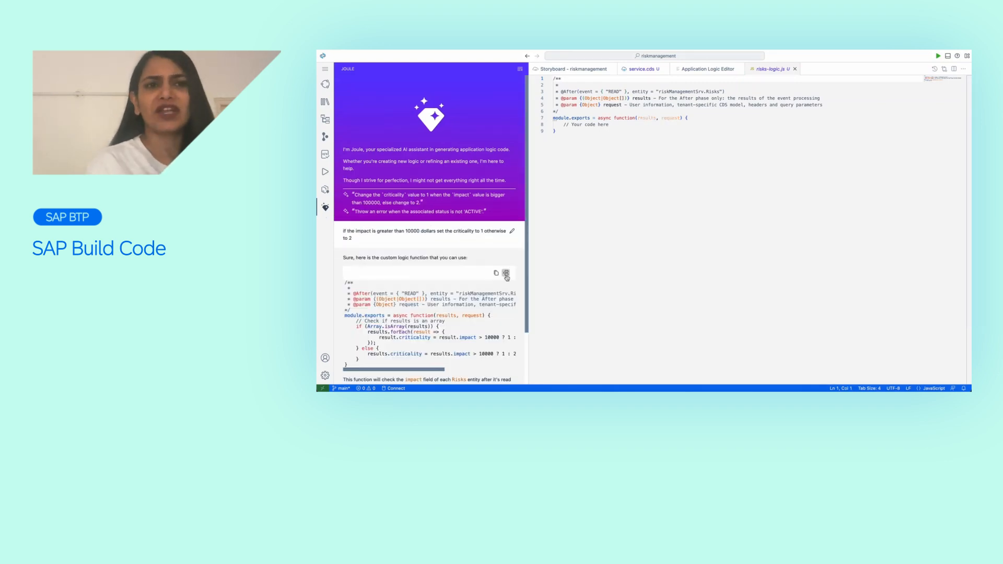
click(506, 273)
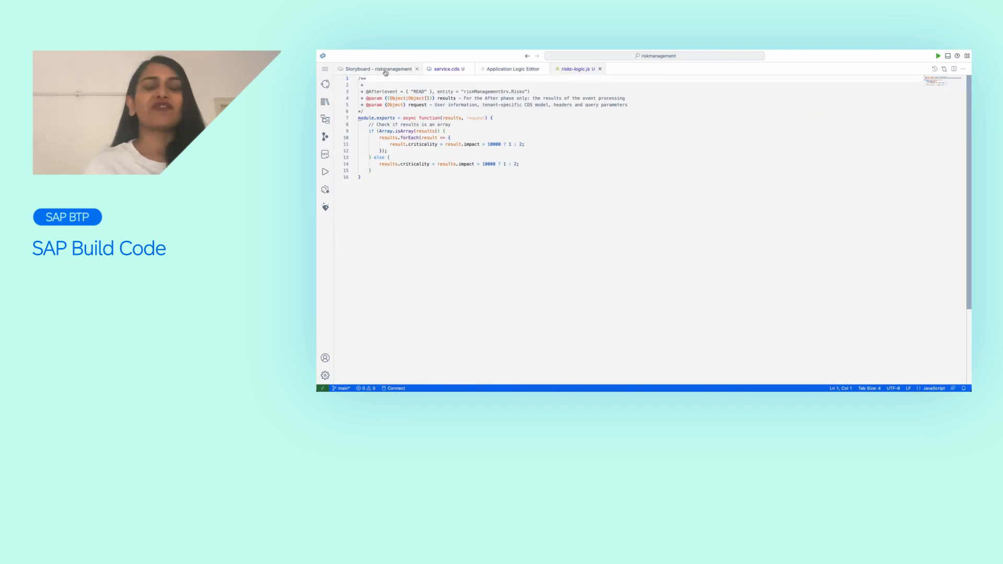
Add a Fiori Elements UI from the storyboard and preview the Risks list page
click(377, 68)
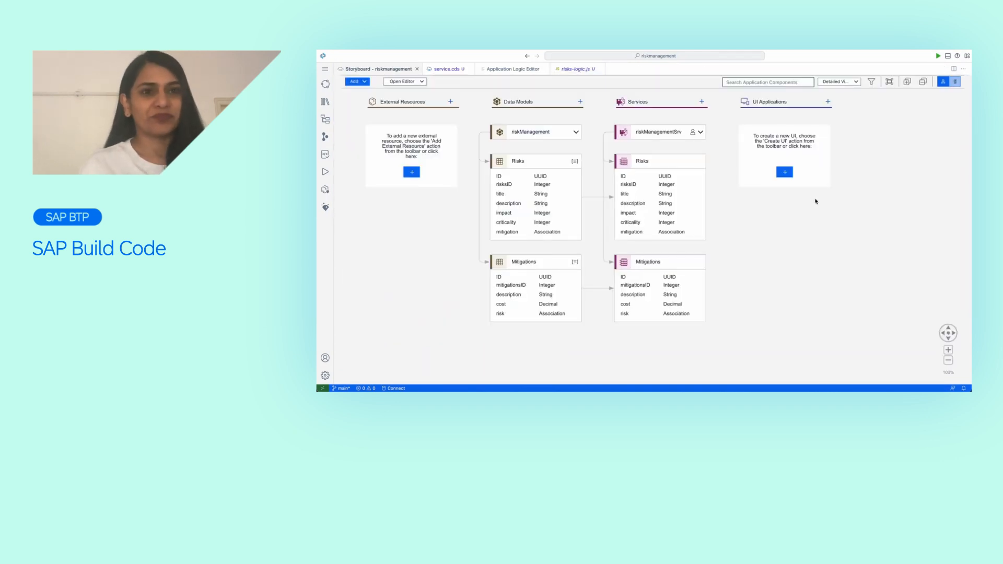
click(785, 171)
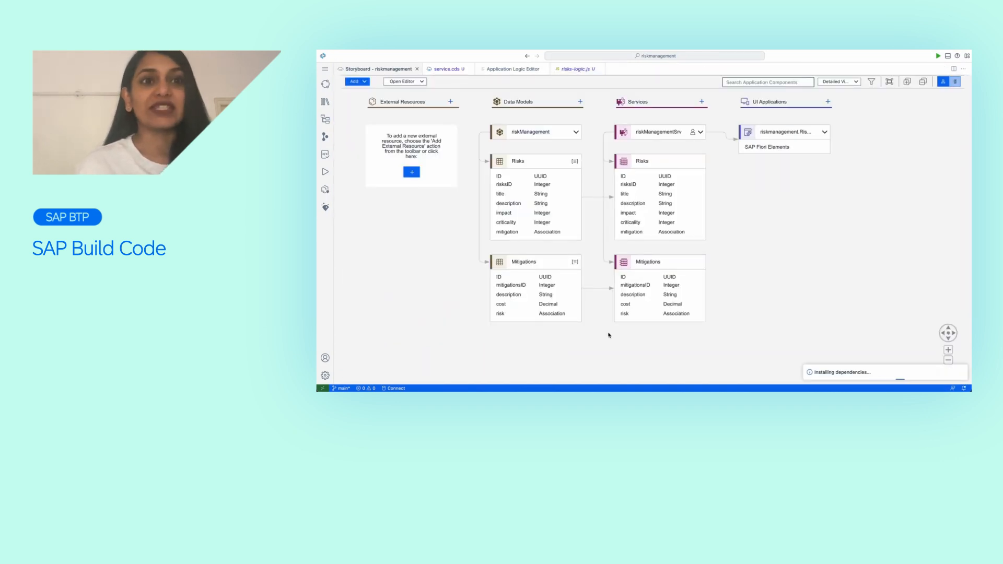
click(938, 56)
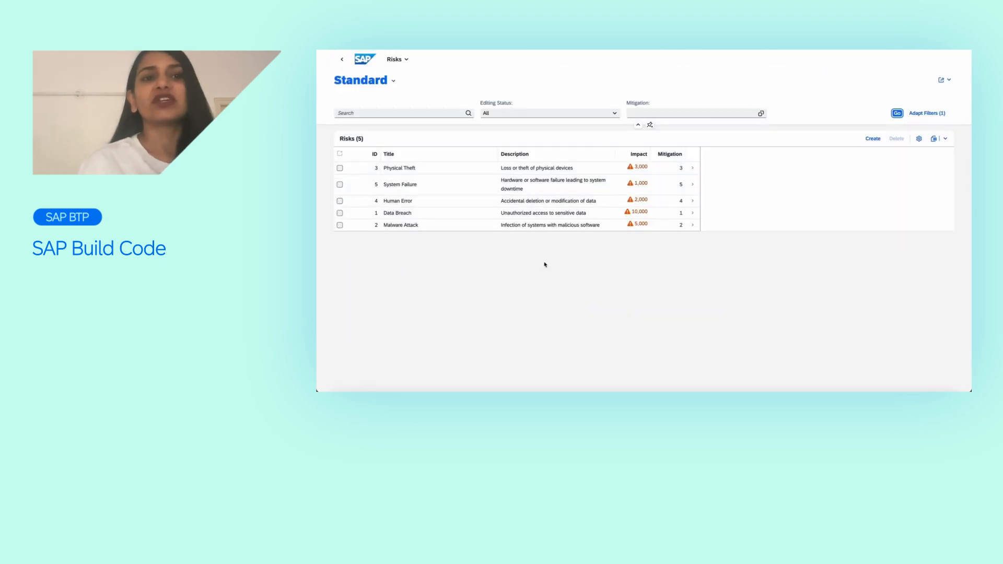